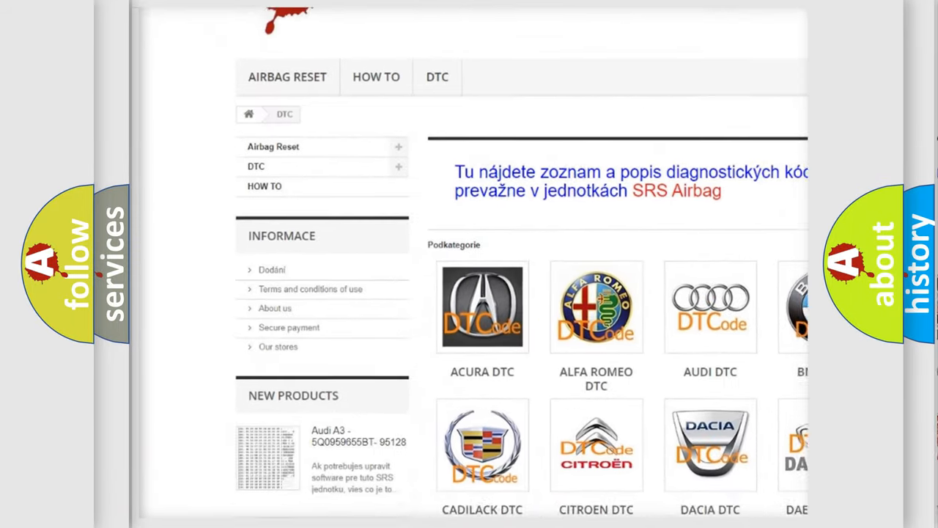
scroll("down", 3)
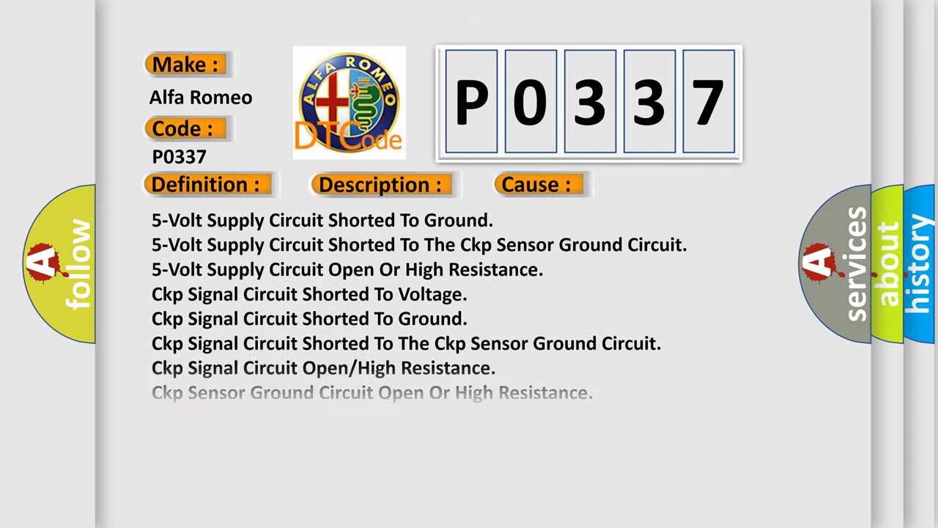
scroll("down", 3)
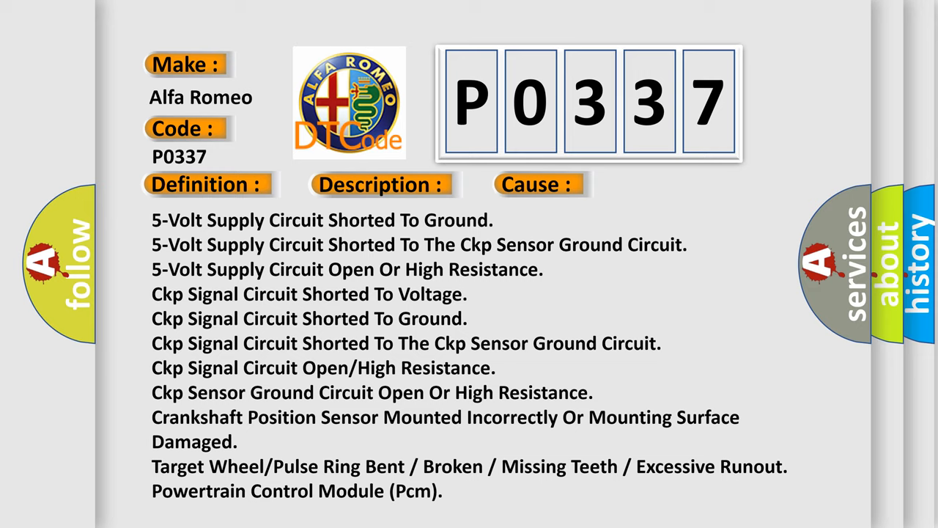